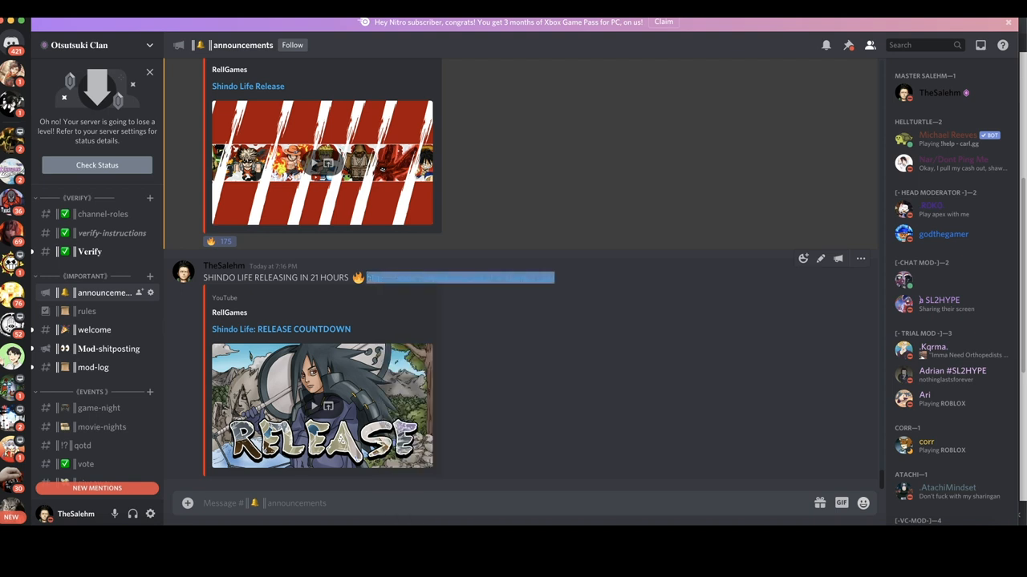
# Scroll the channel sidebar down to the SHINDO LIFE 2 category, keeping announcements open
pyautogui.scroll(-3)
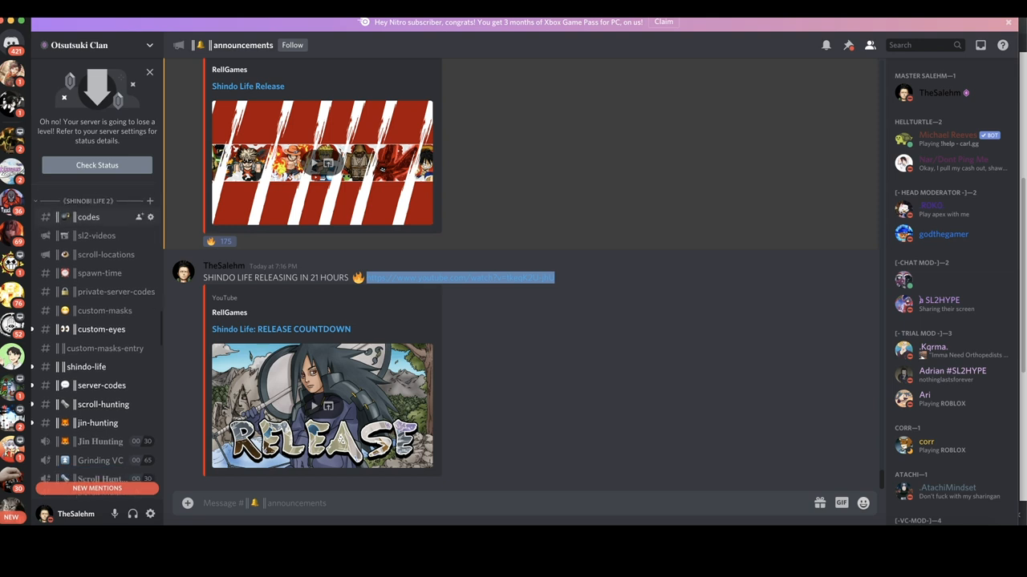
pyautogui.moveTo(96, 235)
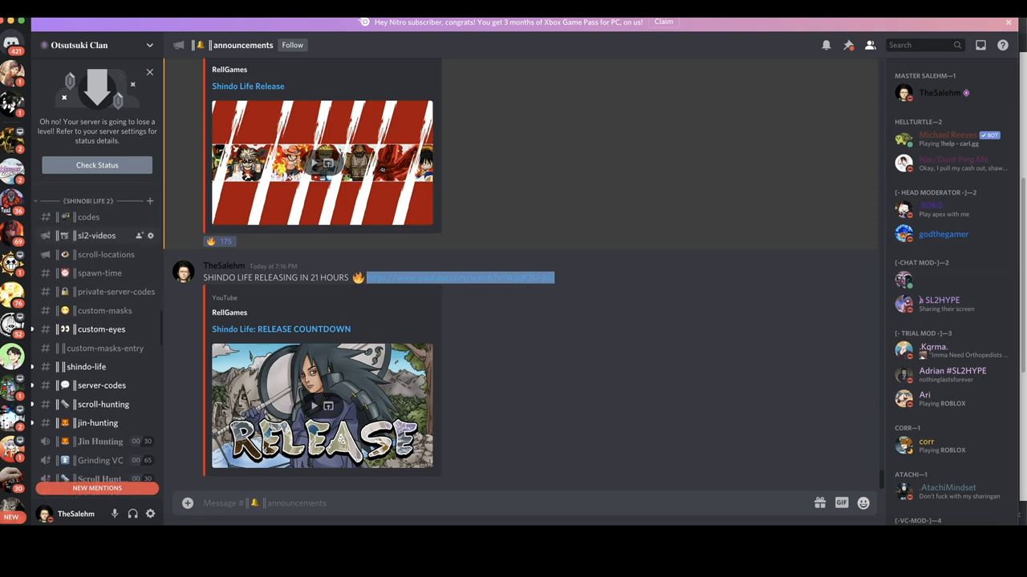
# Browse the #codes, #scroll-locations, #private-server-codes and #custom-masks channels in turn, then one more
pyautogui.click(88, 217)
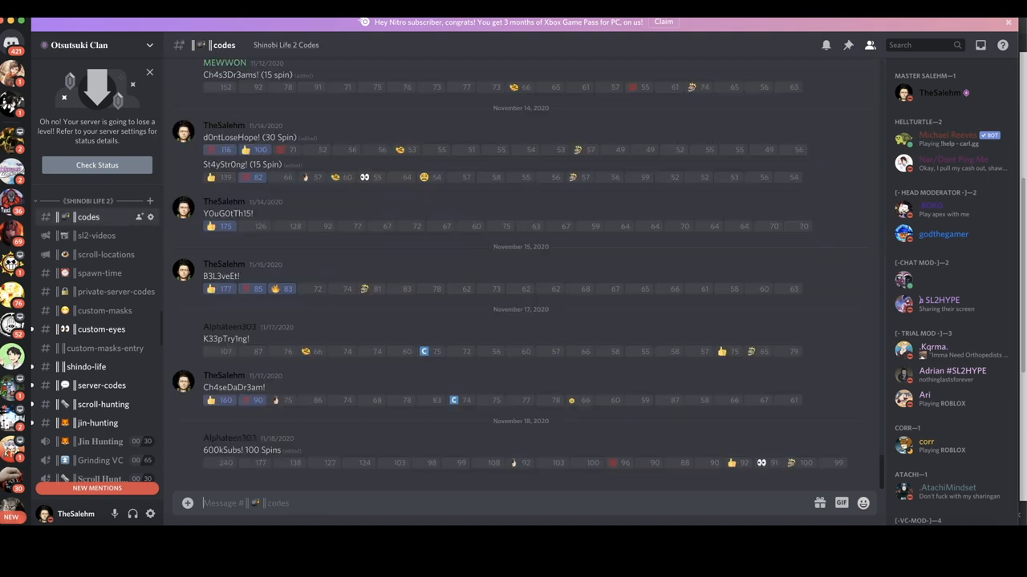
pyautogui.moveTo(96, 235)
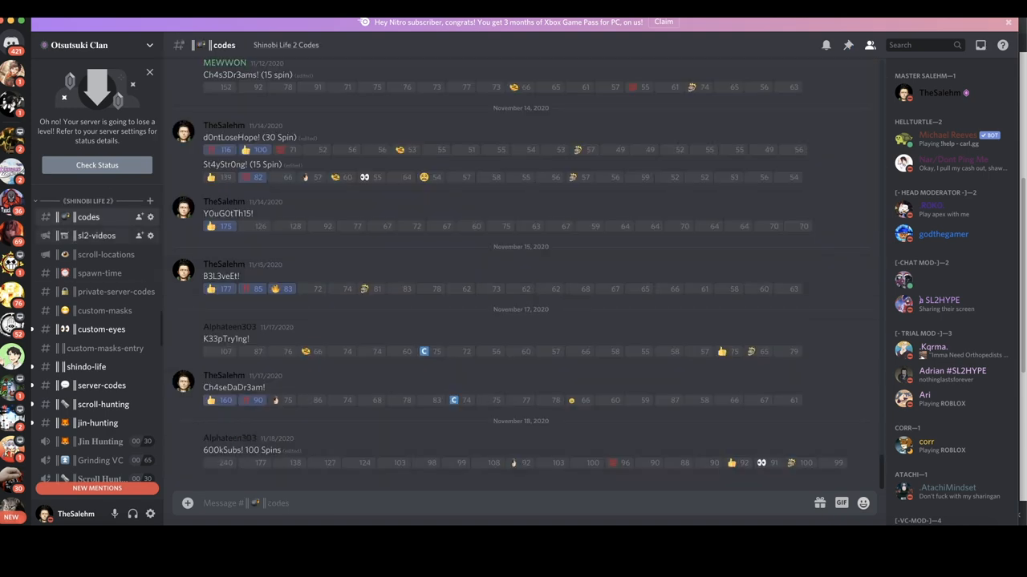
pyautogui.click(105, 254)
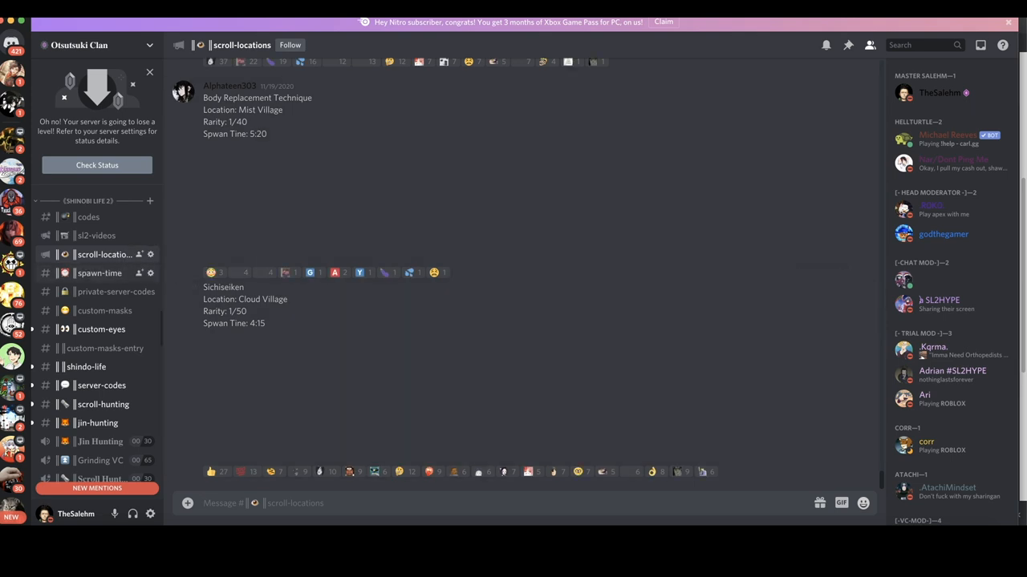
pyautogui.click(103, 292)
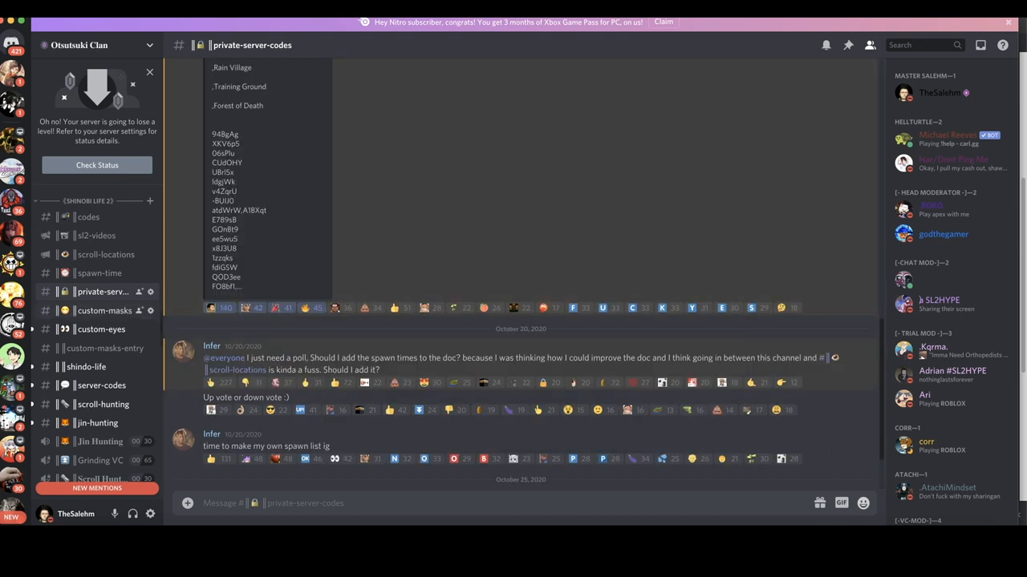
pyautogui.click(104, 311)
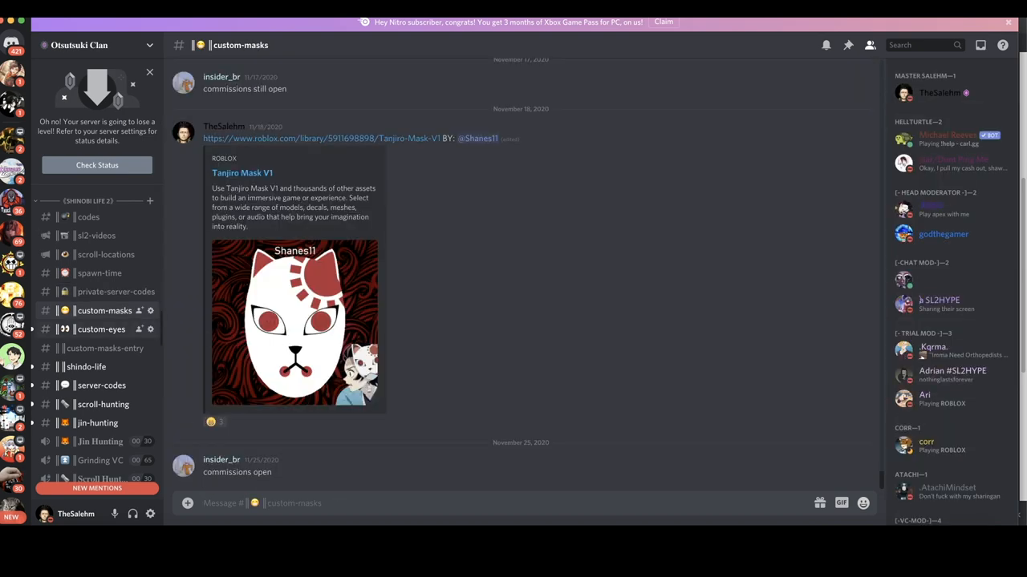
pyautogui.click(101, 329)
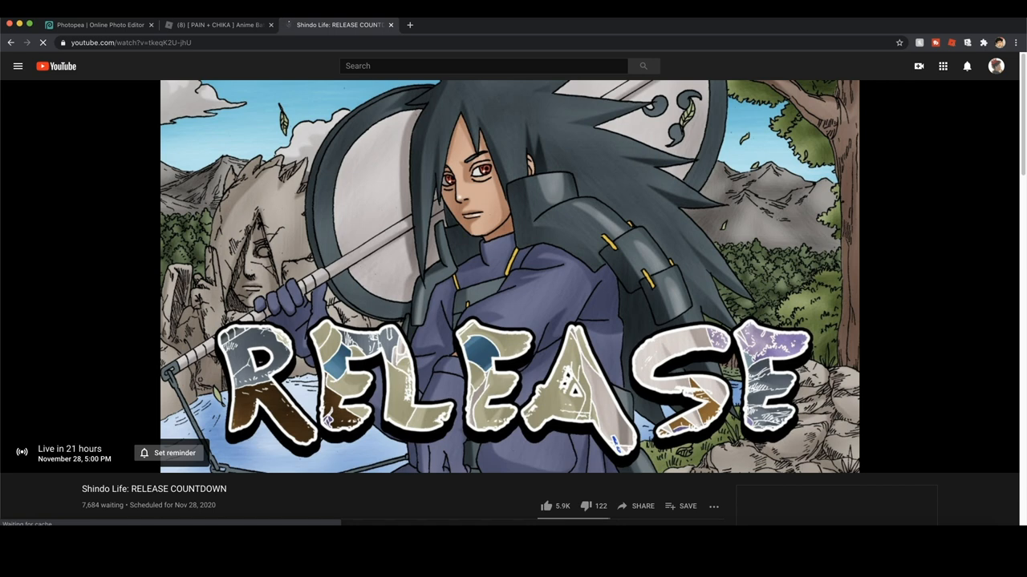
# Scroll below the RELEASE COUNTDOWN player to the RellGames channel info and Roblox game link
pyautogui.scroll(-3)
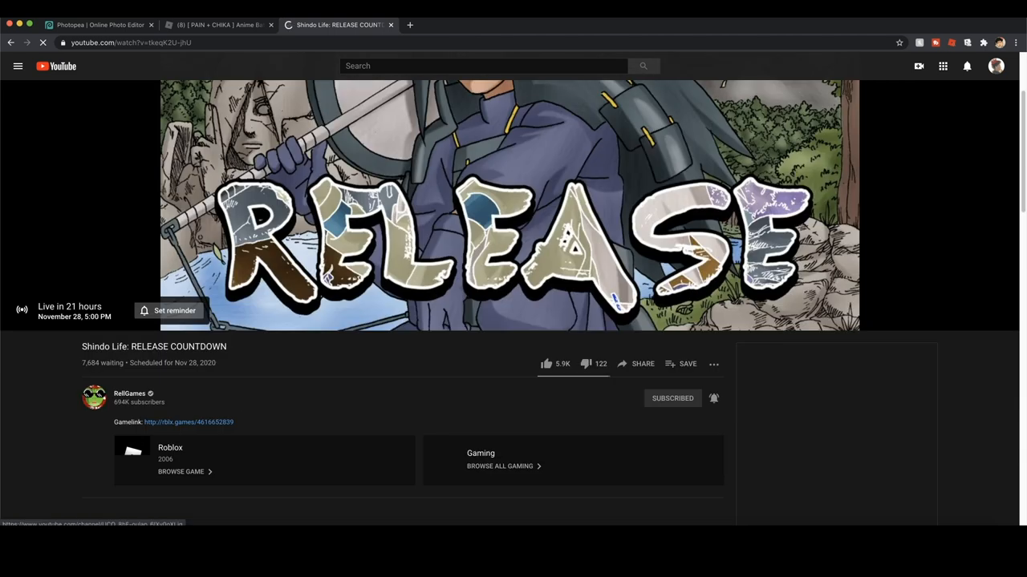